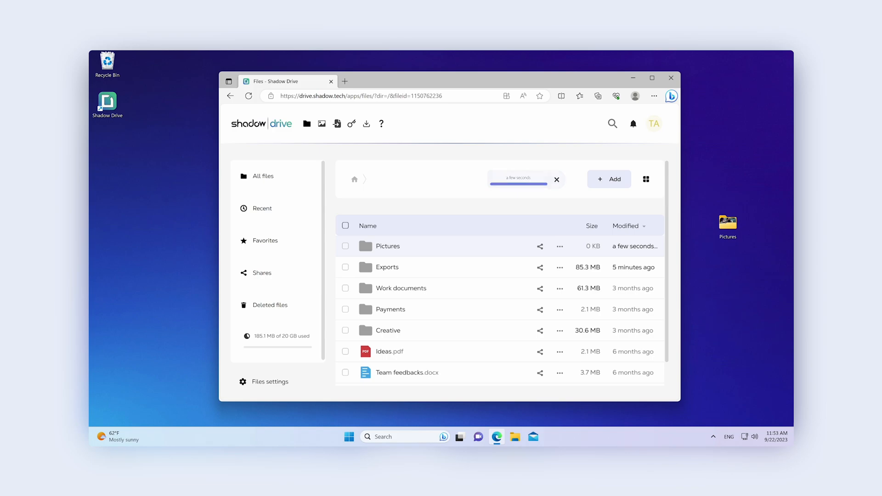
# Close the Shadow Drive web file listing to return to the desktop folders
pyautogui.click(556, 179)
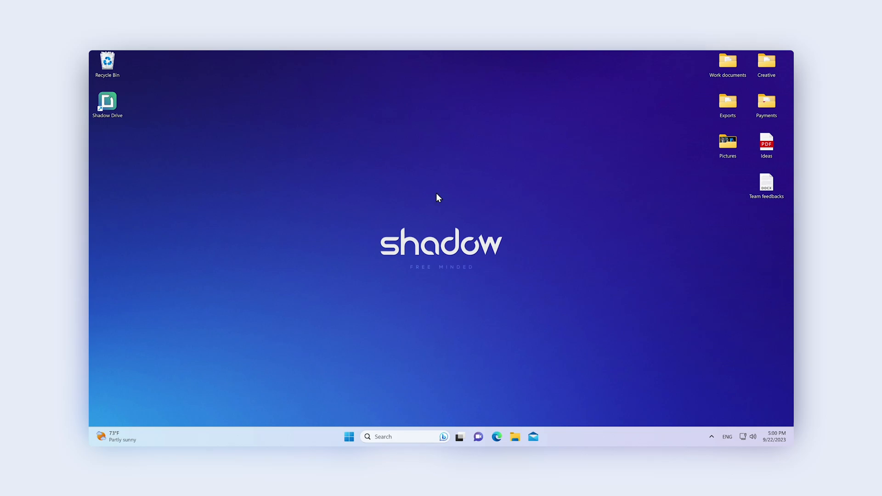
# Launch the Shadow Drive desktop client, log in to grant access, and dismiss the Account connected page
pyautogui.click(107, 101)
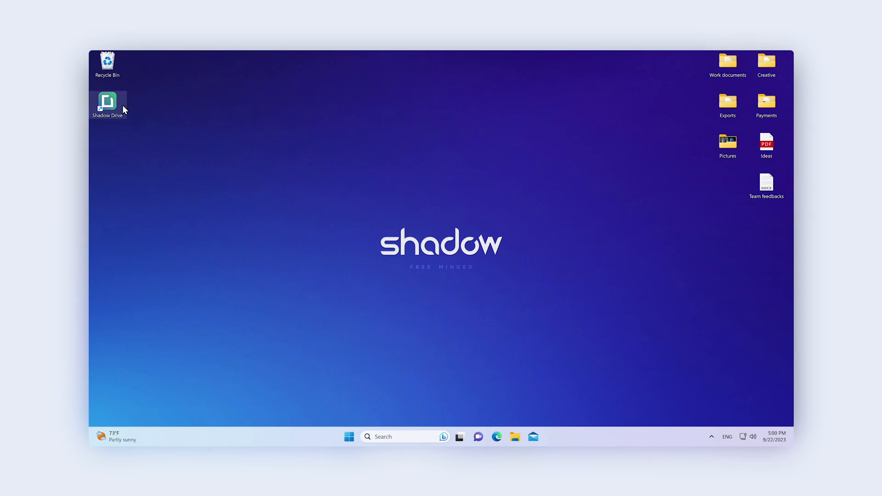
pyautogui.doubleClick(108, 98)
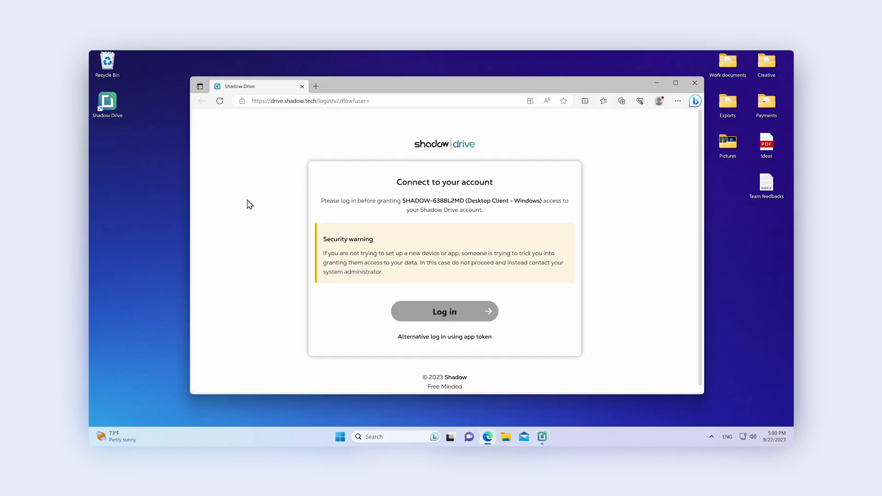
pyautogui.click(444, 311)
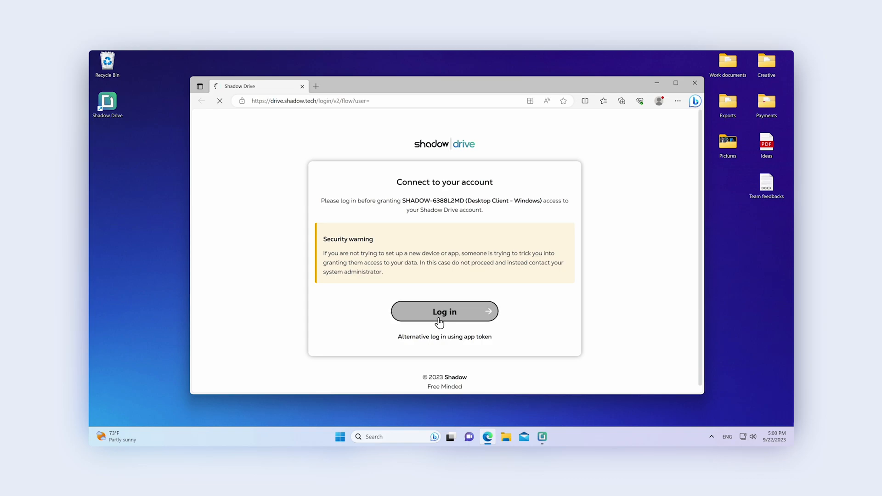
pyautogui.click(444, 312)
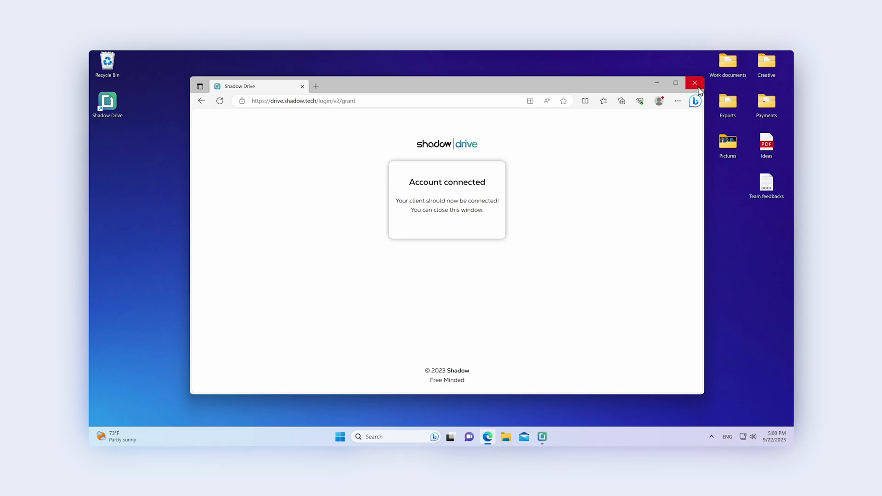
pyautogui.click(694, 83)
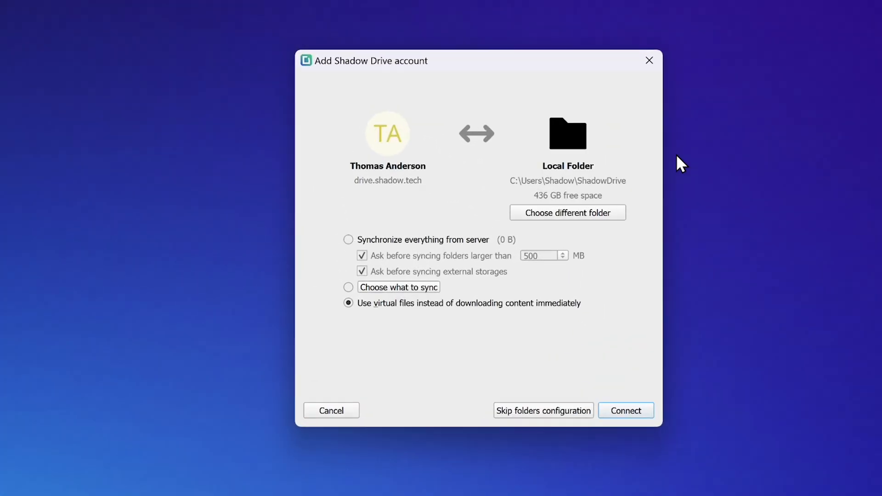
# Select the desktop's Work documents folder as the local sync folder
pyautogui.click(568, 212)
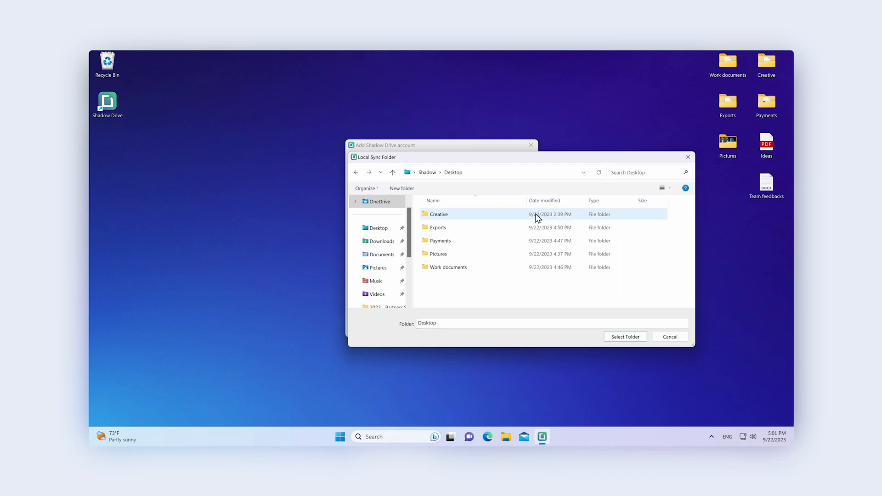
pyautogui.click(448, 267)
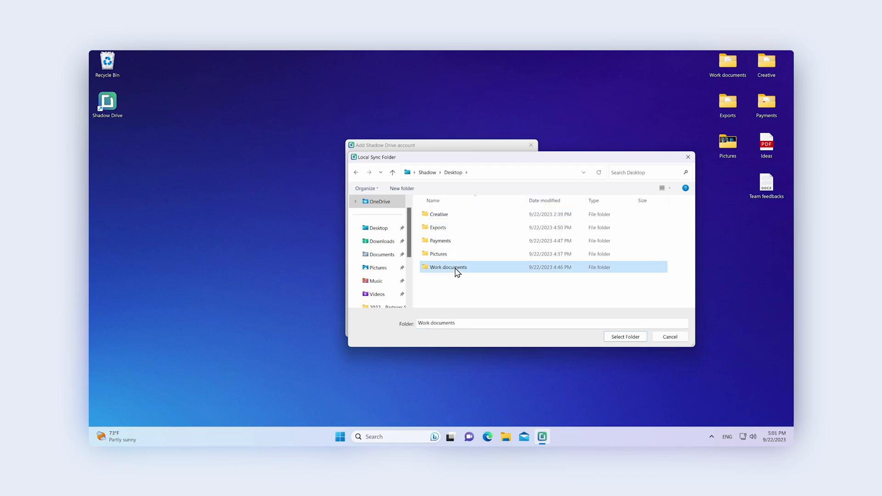
pyautogui.moveTo(619, 339)
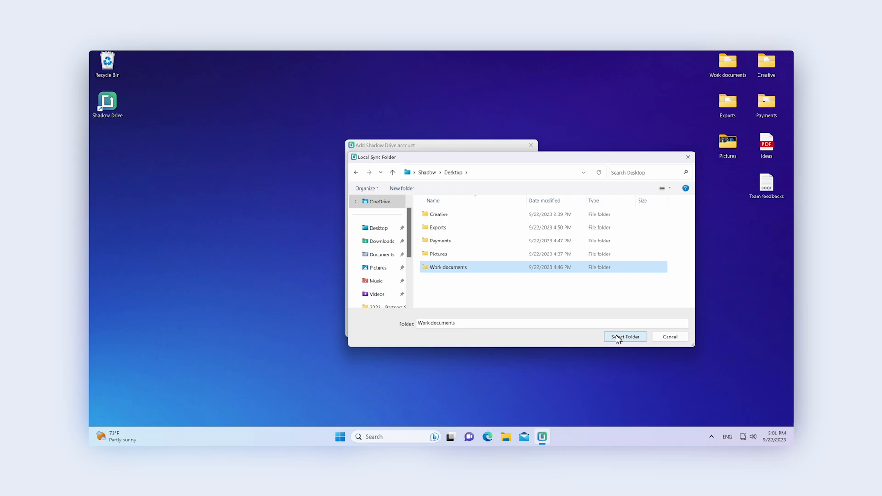
pyautogui.click(625, 337)
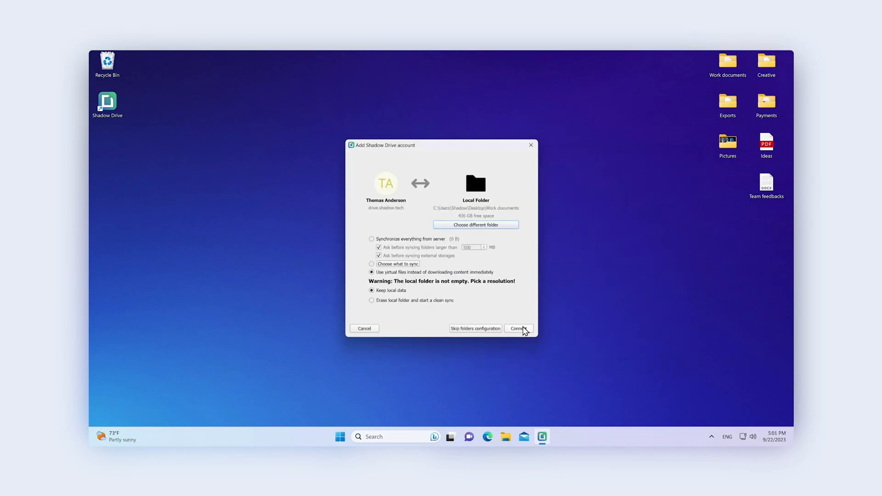
# Connect to start syncing, then open Work documents in File Explorer to check file sync status
pyautogui.click(519, 329)
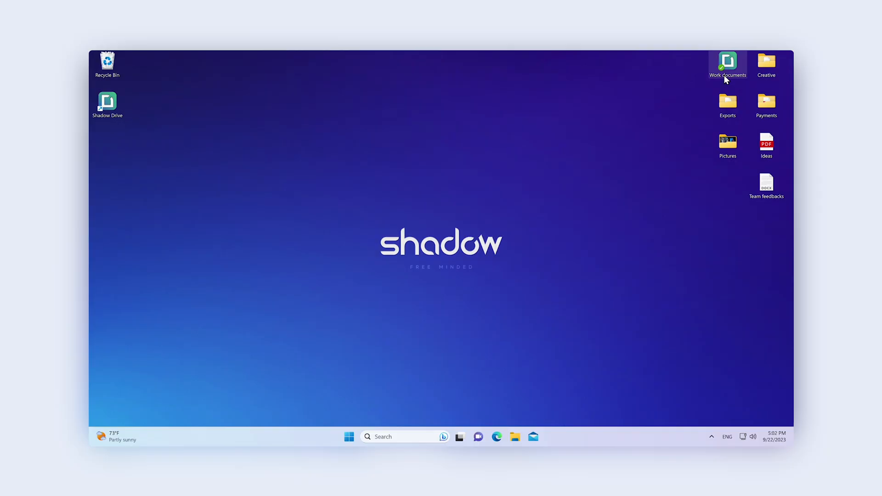
pyautogui.doubleClick(728, 61)
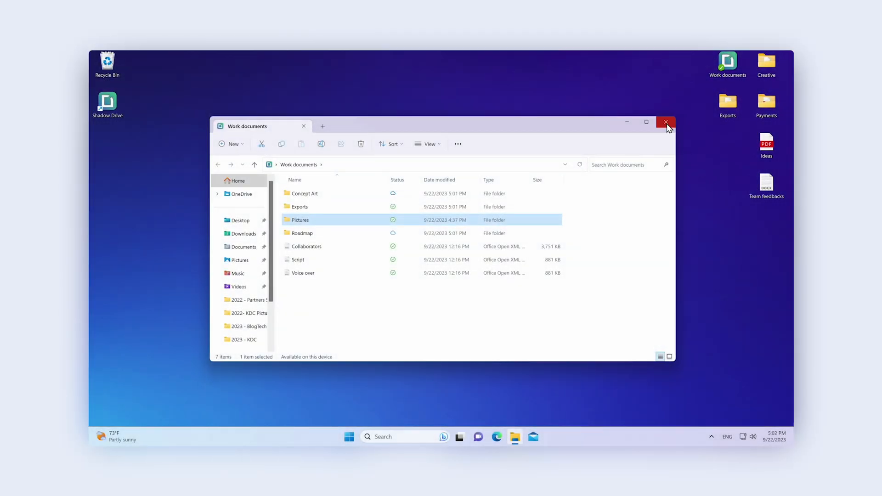
# Close File Explorer, then choose and validate Dropbox as the migration source in Shadow Drive's web interface
pyautogui.click(666, 123)
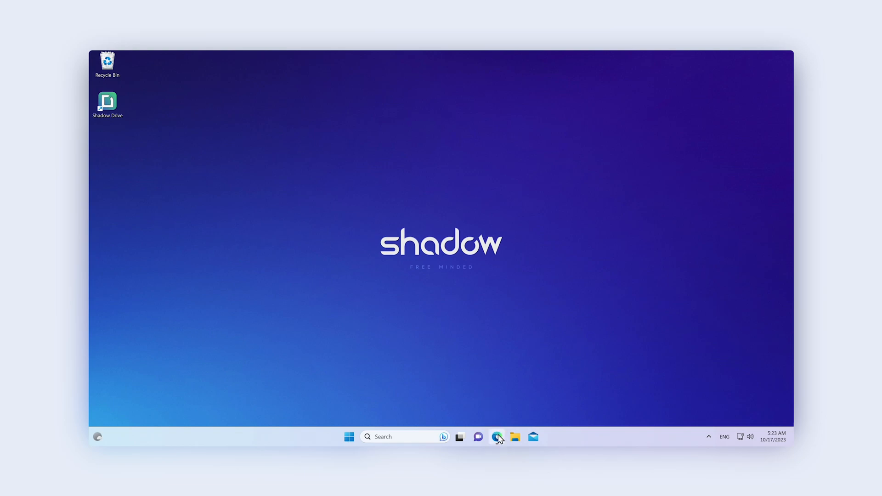
pyautogui.click(497, 436)
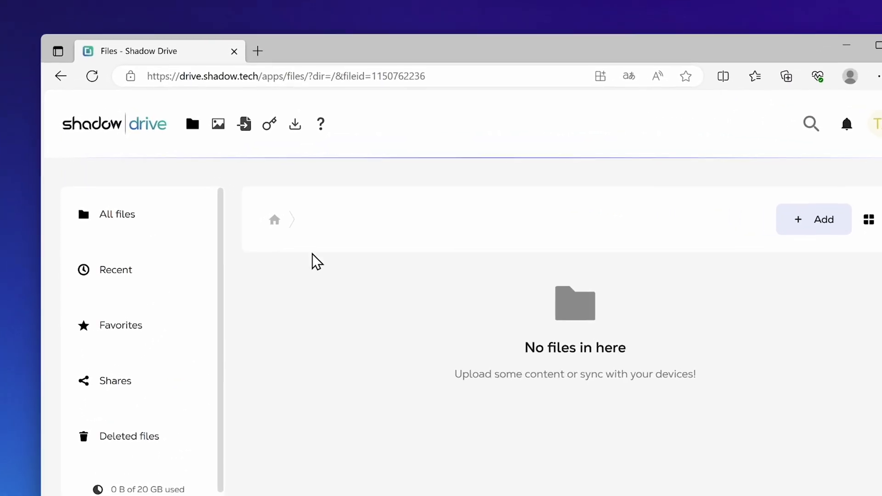
pyautogui.moveTo(241, 123)
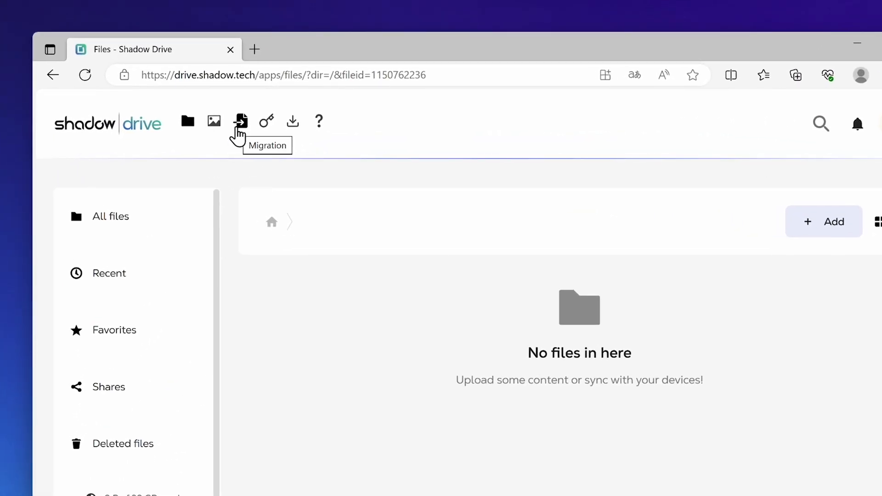
pyautogui.click(241, 121)
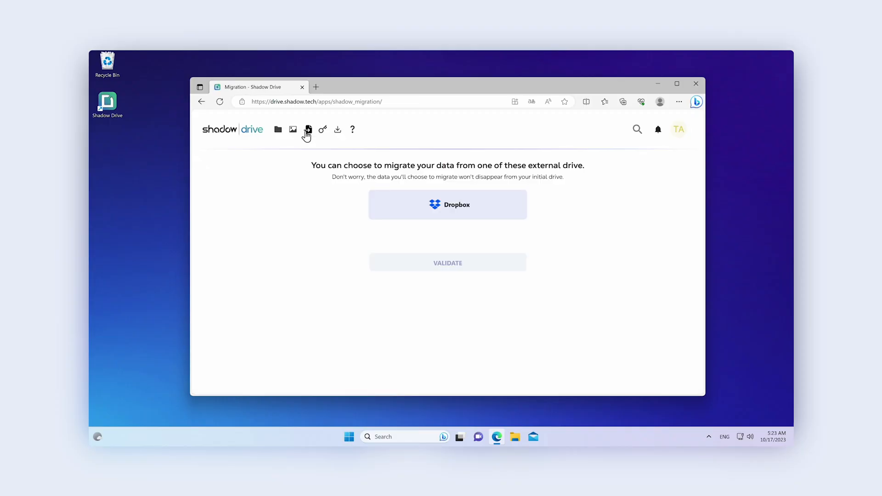
pyautogui.click(447, 205)
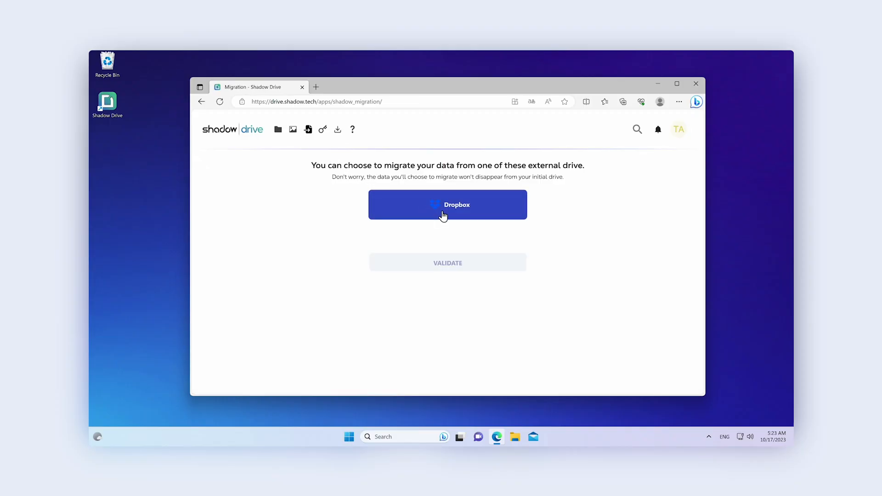
pyautogui.click(448, 205)
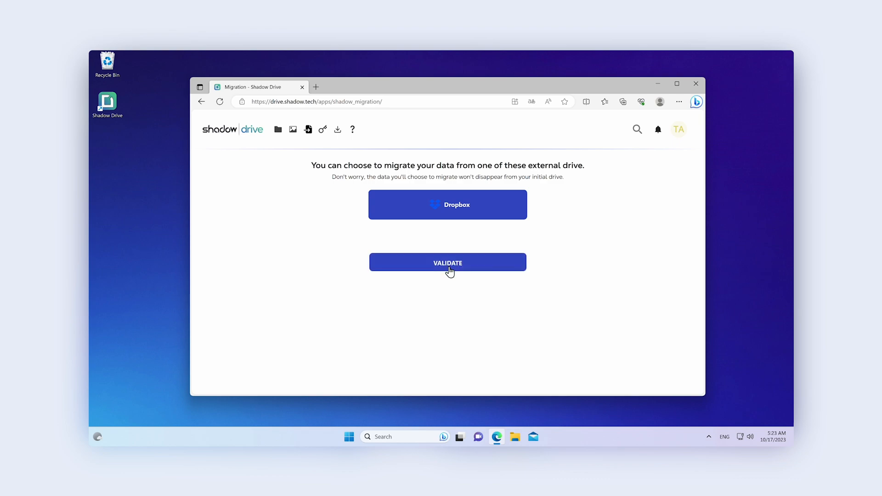
pyautogui.click(696, 84)
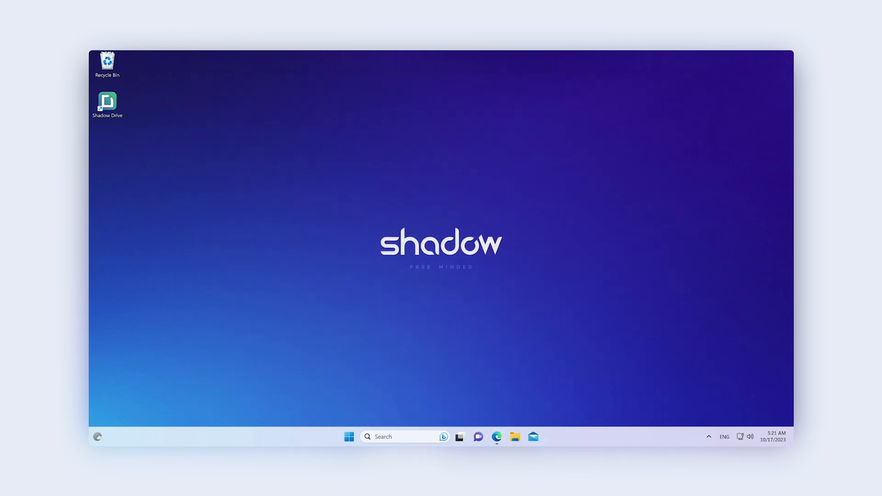